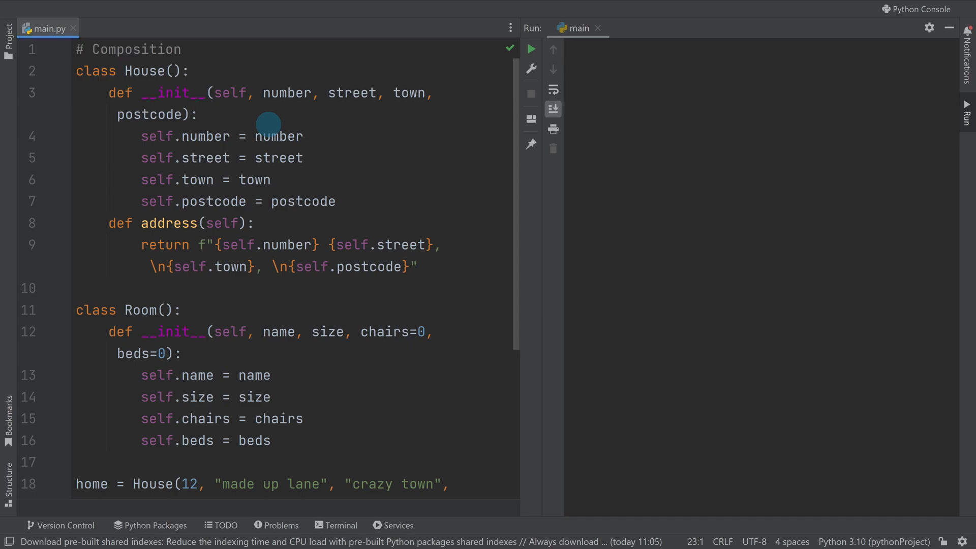
{"action": "mouse_move", "coordinate": [118, 77]}
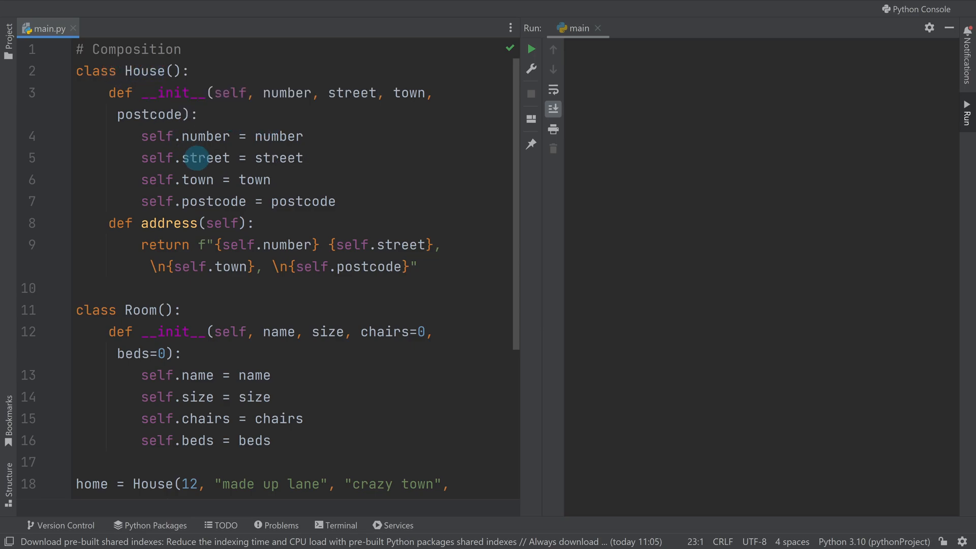
{"action": "mouse_move", "coordinate": [251, 93]}
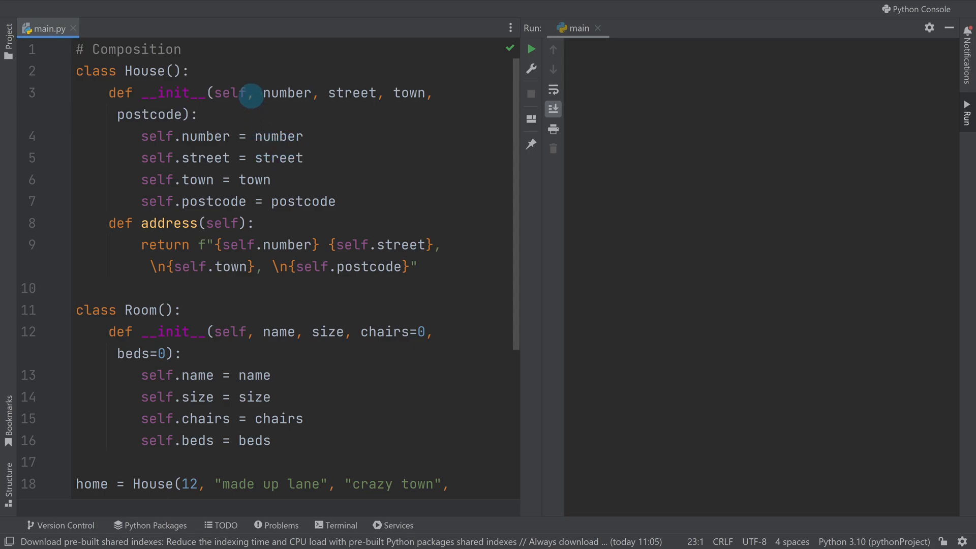
{"action": "mouse_move", "coordinate": [150, 118]}
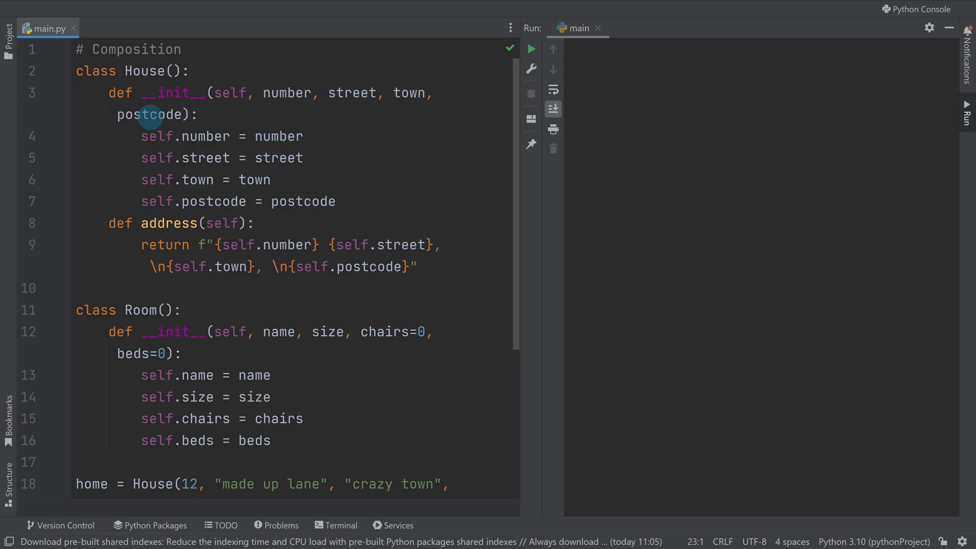
{"action": "mouse_move", "coordinate": [206, 211]}
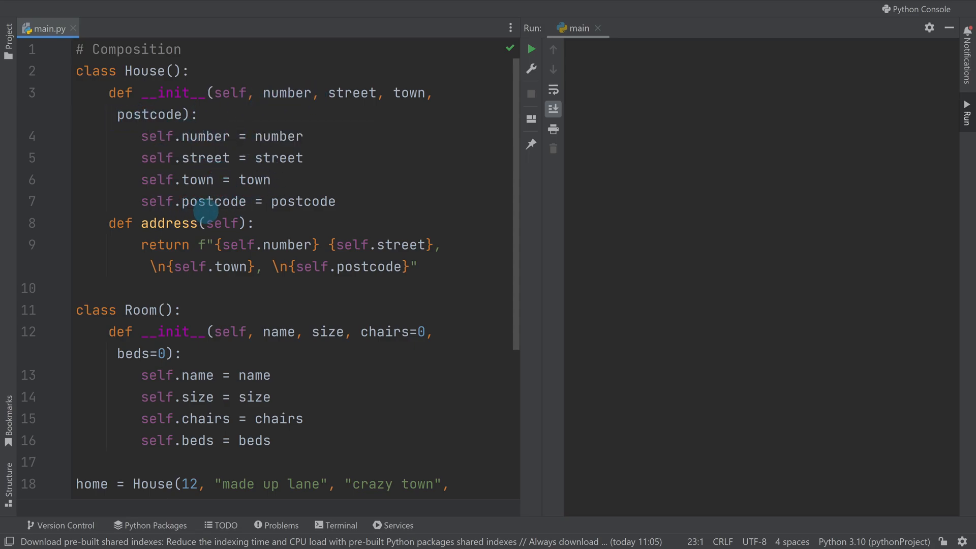
{"action": "mouse_move", "coordinate": [198, 179]}
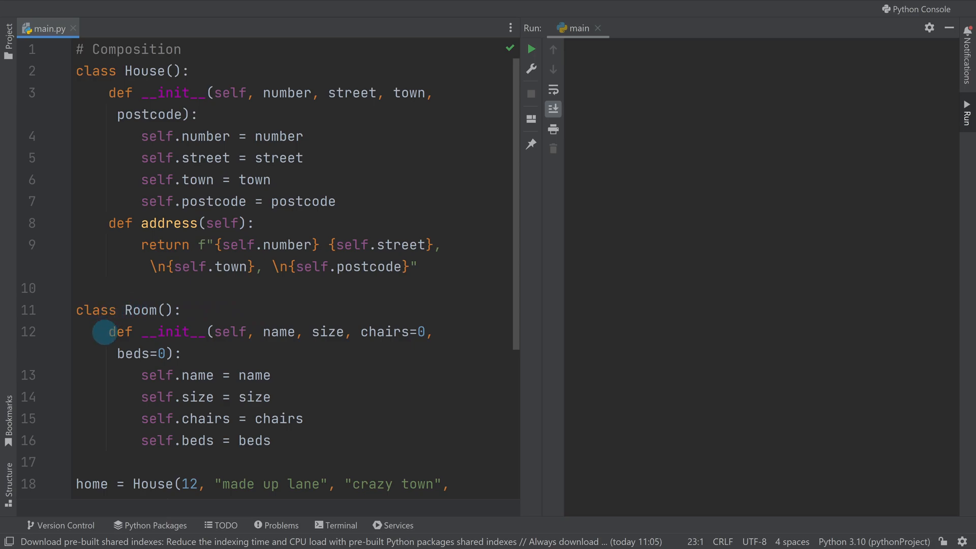
{"action": "mouse_move", "coordinate": [258, 332]}
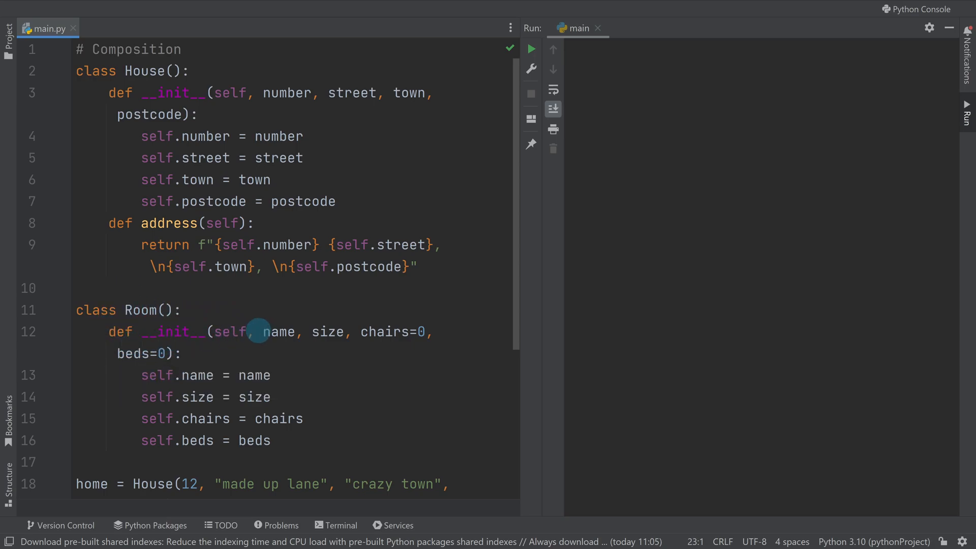
{"action": "mouse_move", "coordinate": [372, 332]}
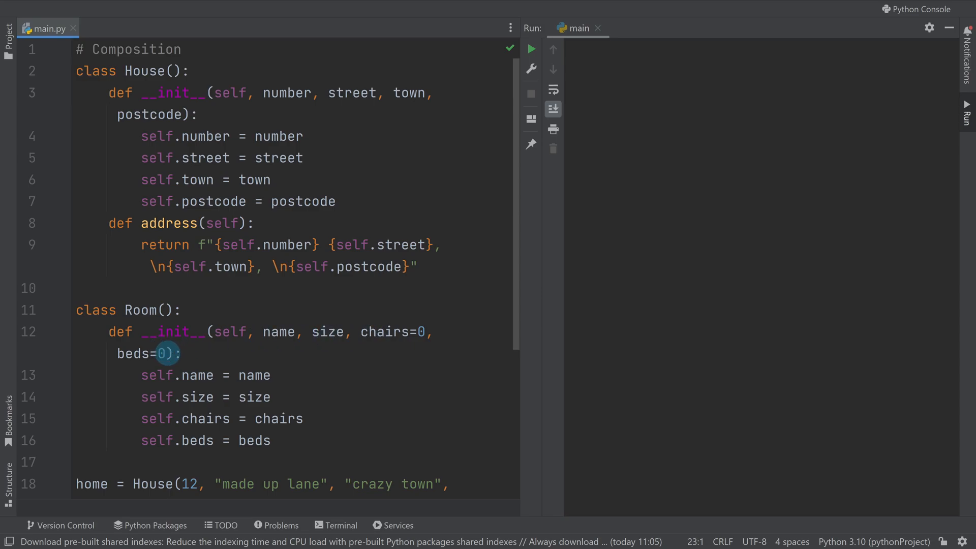
Run main.py so the address 12 made up lane, crazy town, LE23 7YT prints.
{"action": "double_click", "coordinate": [144, 354]}
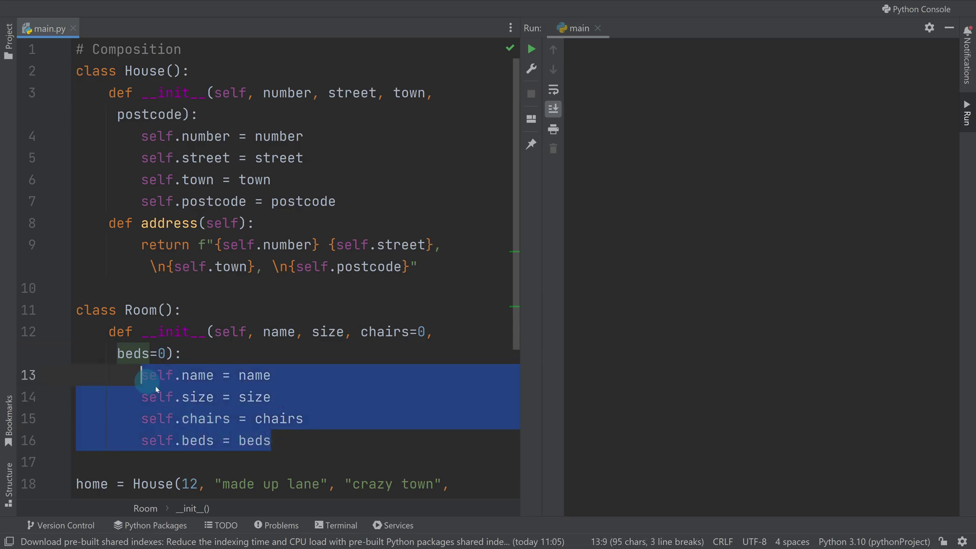
{"action": "mouse_move", "coordinate": [265, 418]}
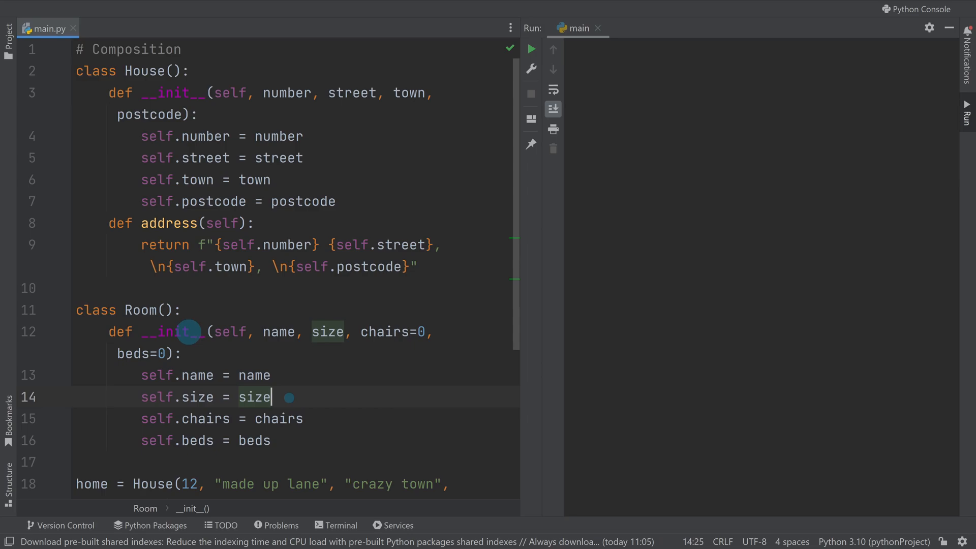
{"action": "scroll", "scroll_direction": "down", "scroll_amount": 3}
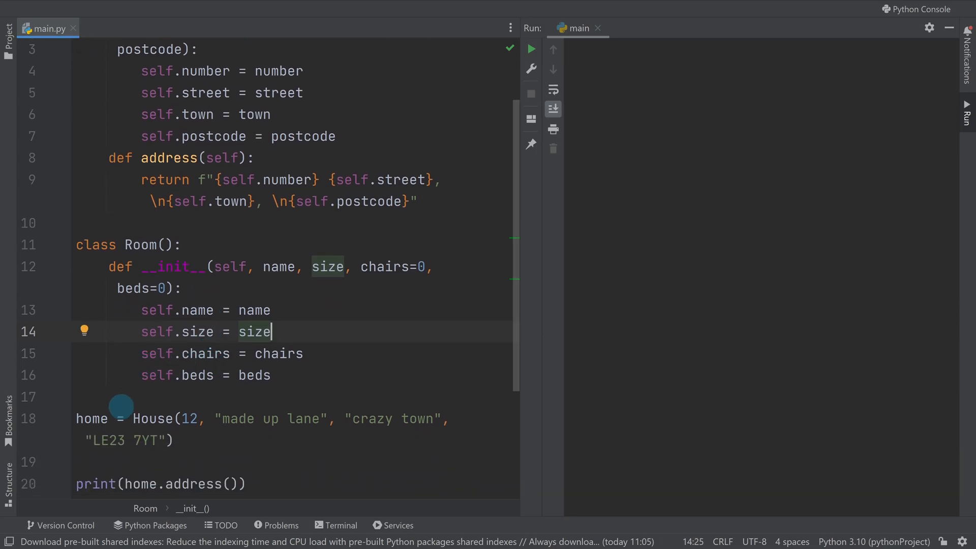
{"action": "left_click", "coordinate": [143, 419]}
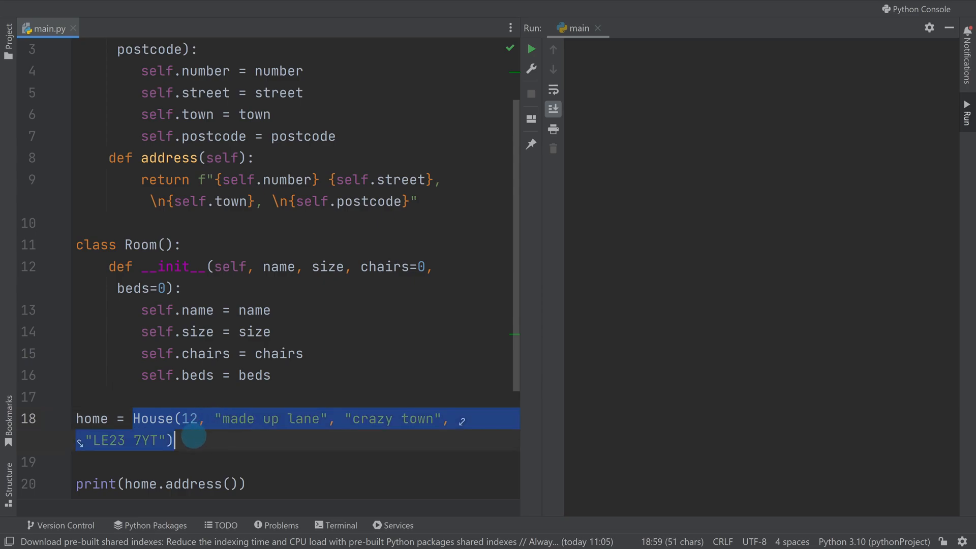
{"action": "left_click", "coordinate": [91, 418]}
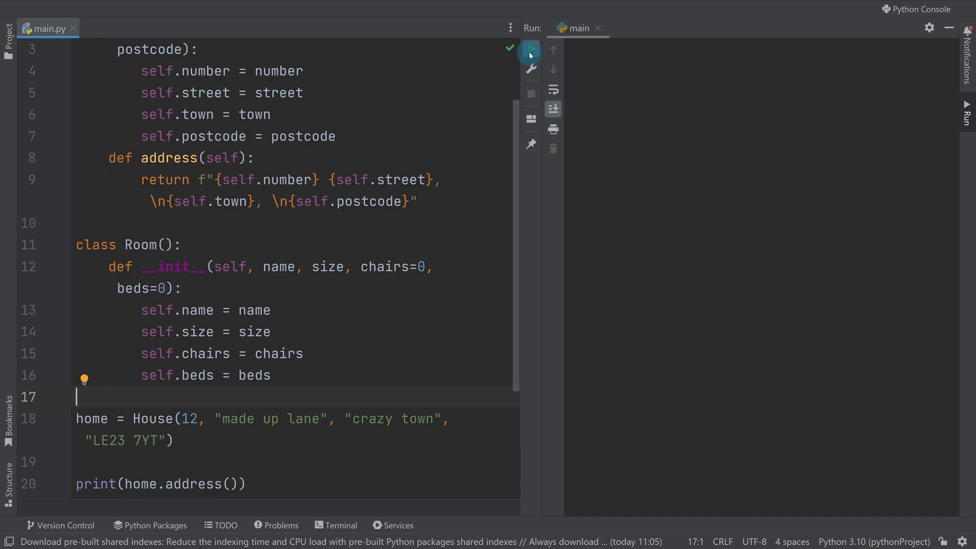
{"action": "left_click", "coordinate": [530, 49]}
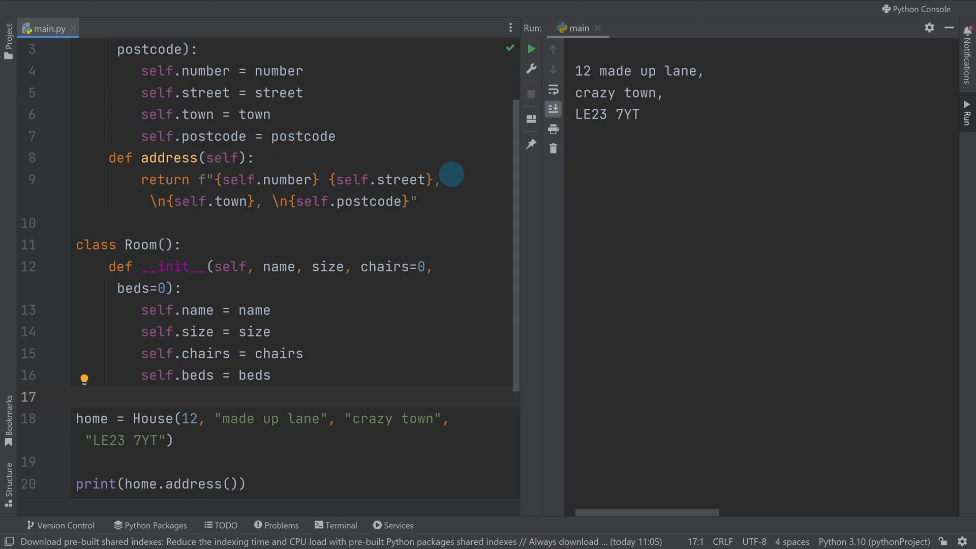
{"action": "mouse_move", "coordinate": [254, 309]}
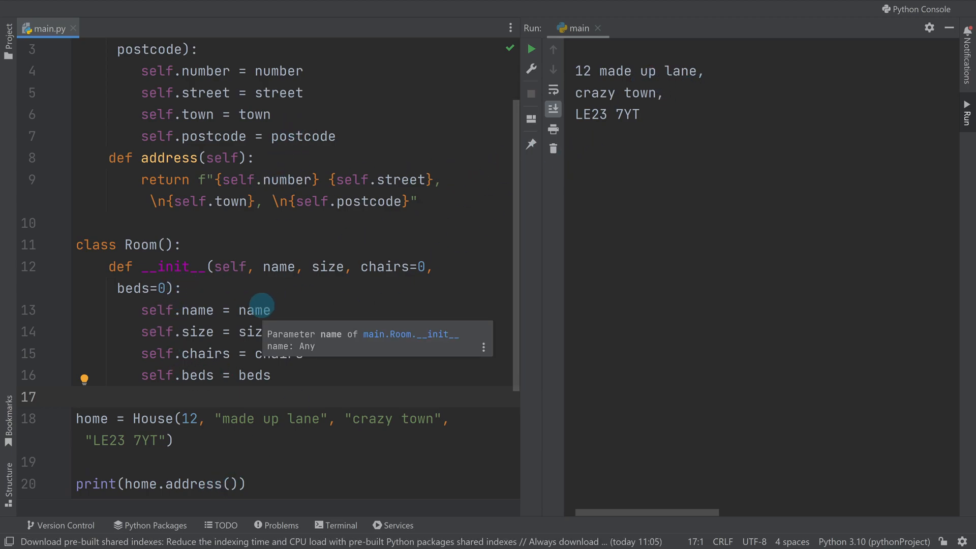
{"action": "mouse_move", "coordinate": [262, 352]}
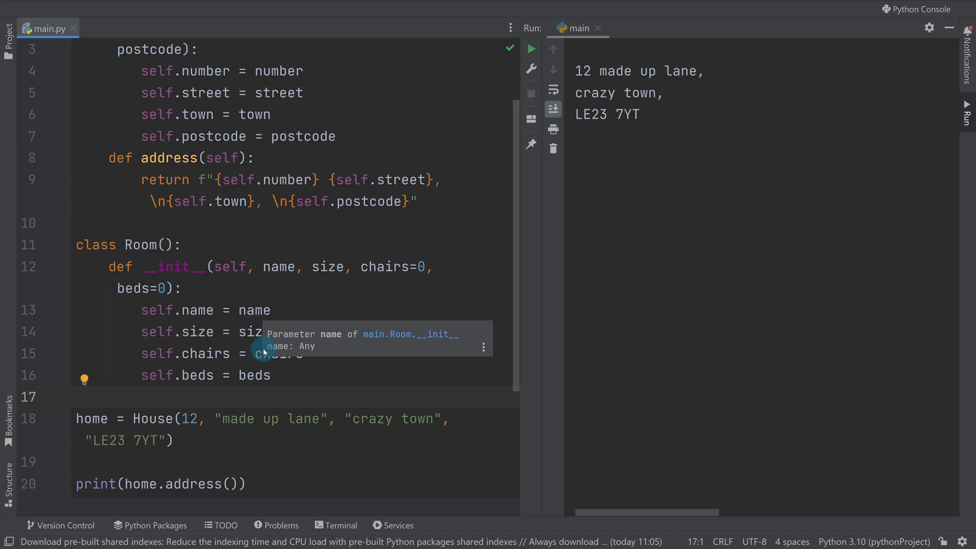
{"action": "scroll", "scroll_direction": "up", "scroll_amount": 3}
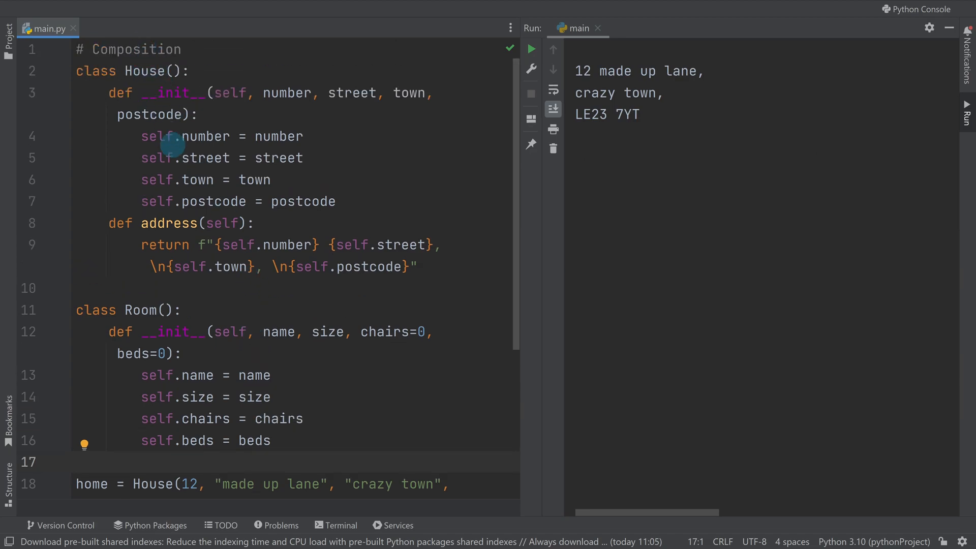
{"action": "mouse_move", "coordinate": [211, 398]}
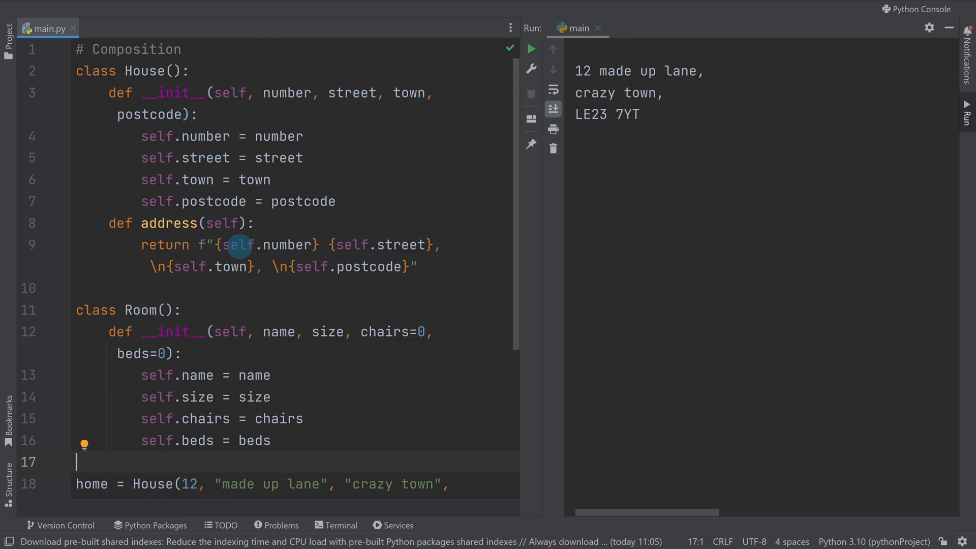
{"action": "mouse_move", "coordinate": [346, 204]}
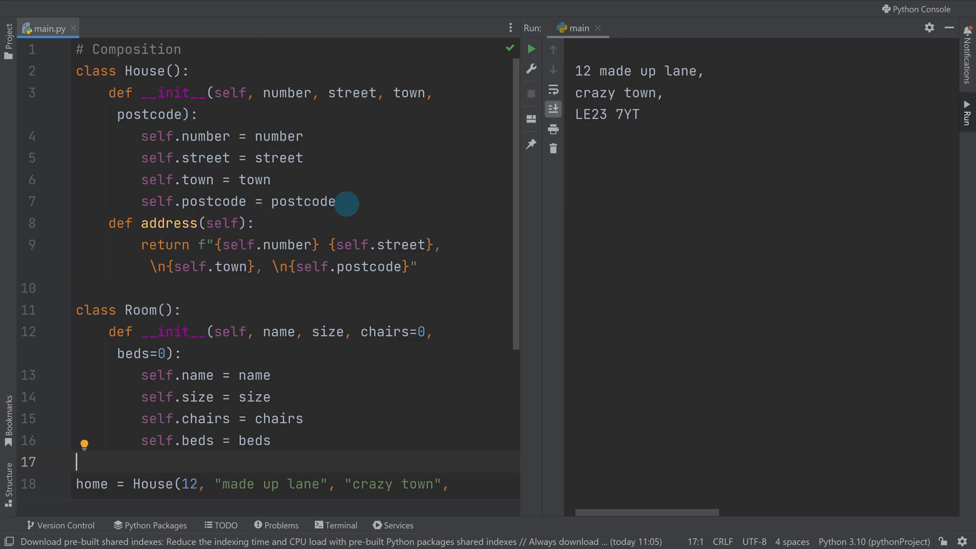
Add self.room1 = Room("Lounge",30,5,0) to the House constructor.
{"action": "key", "text": "enter"}
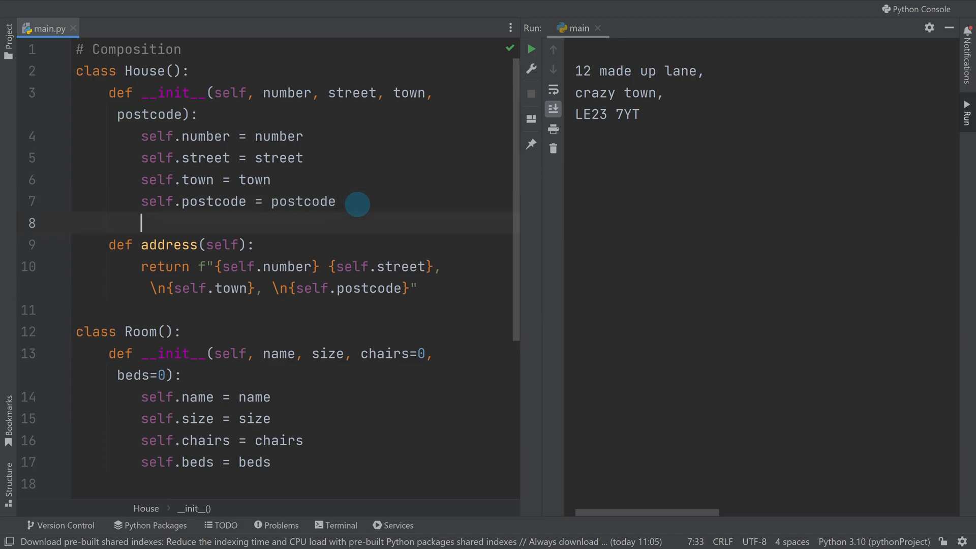
{"action": "mouse_move", "coordinate": [187, 166]}
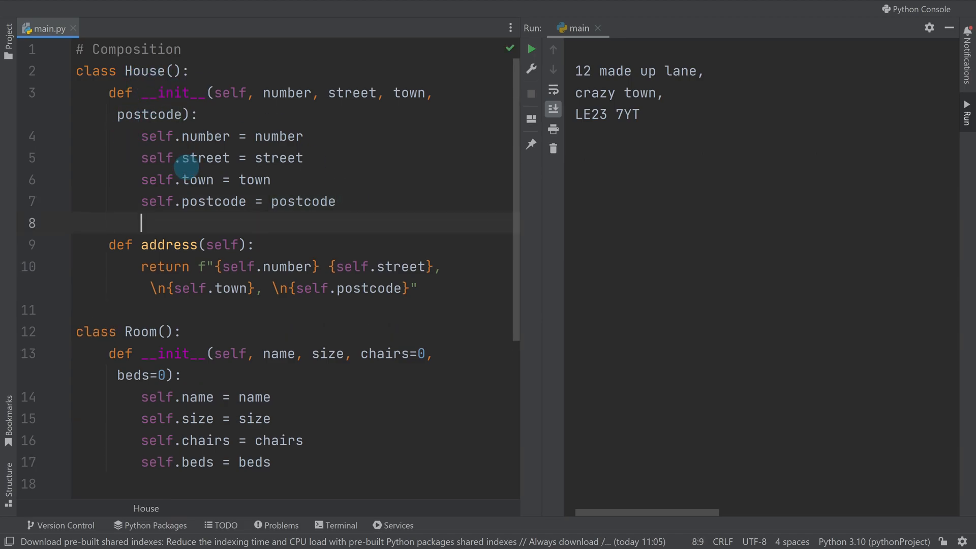
{"action": "mouse_move", "coordinate": [303, 201]}
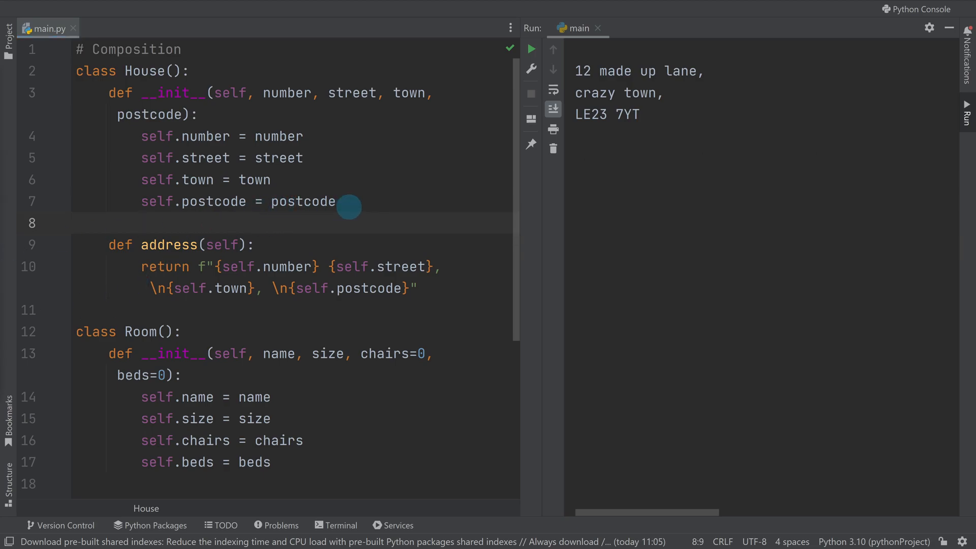
{"action": "left_click", "coordinate": [141, 223]}
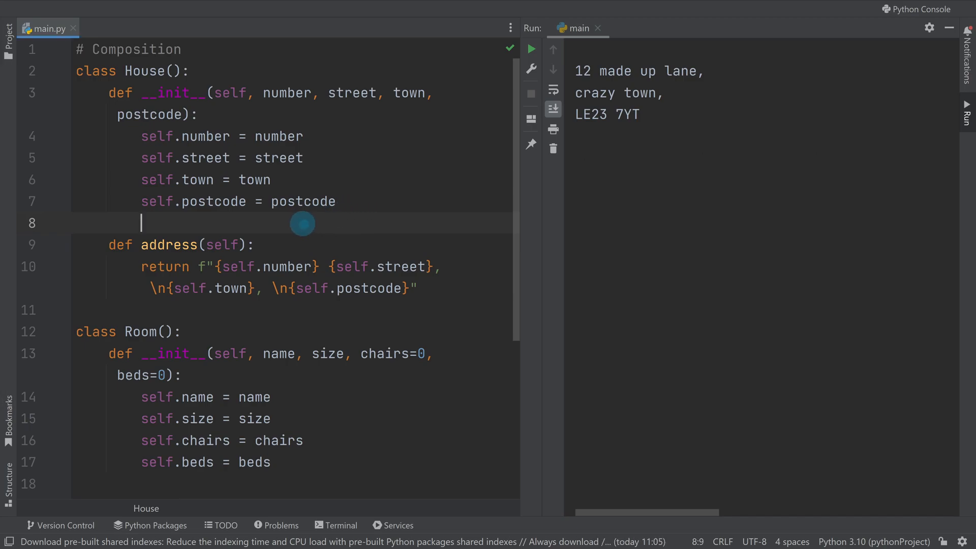
{"action": "type", "text": "self"}
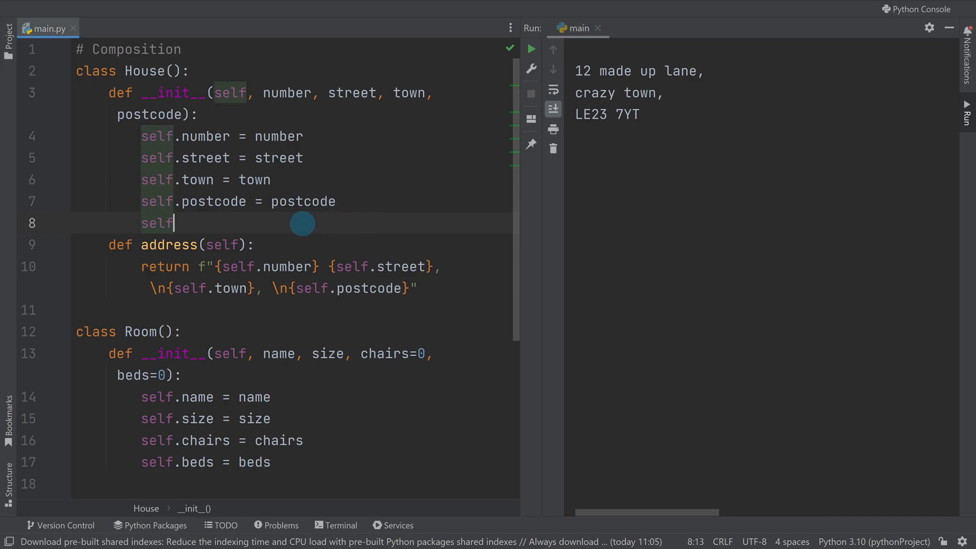
{"action": "type", "text": ".room"}
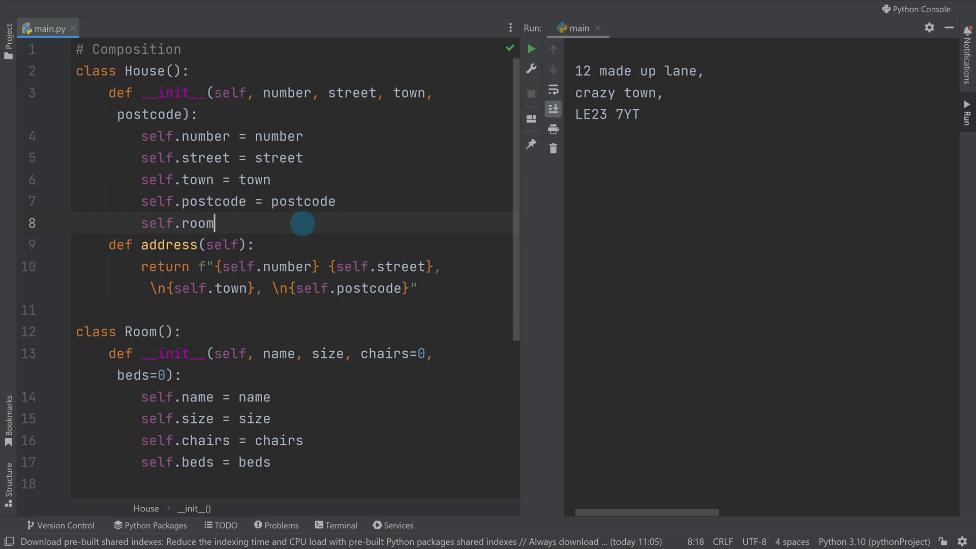
{"action": "type", "text": "1 ="}
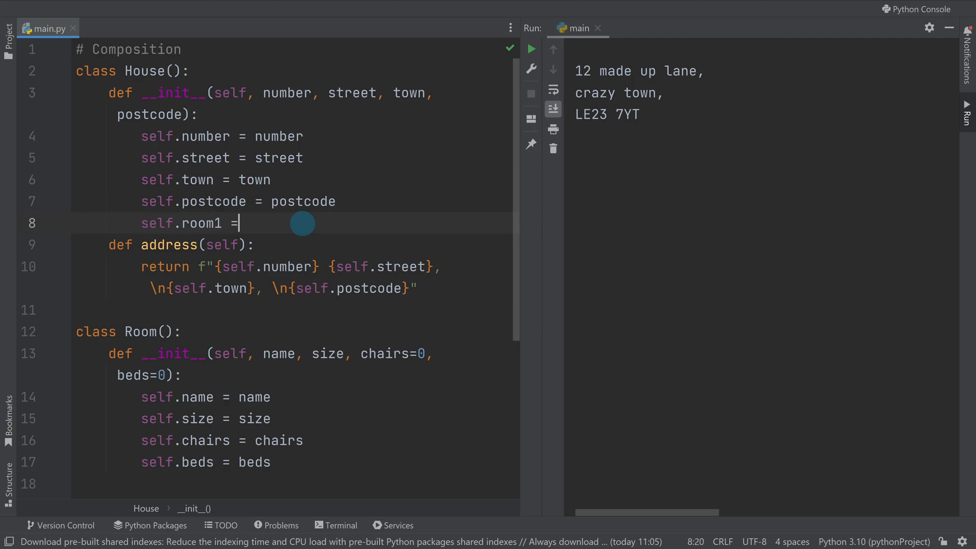
{"action": "type", "text": "R"}
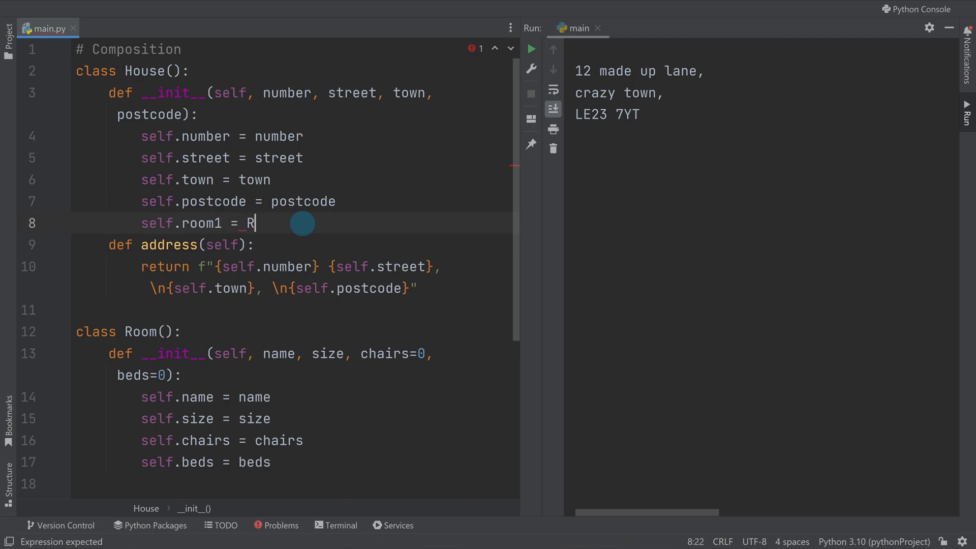
{"action": "type", "text": "oom"}
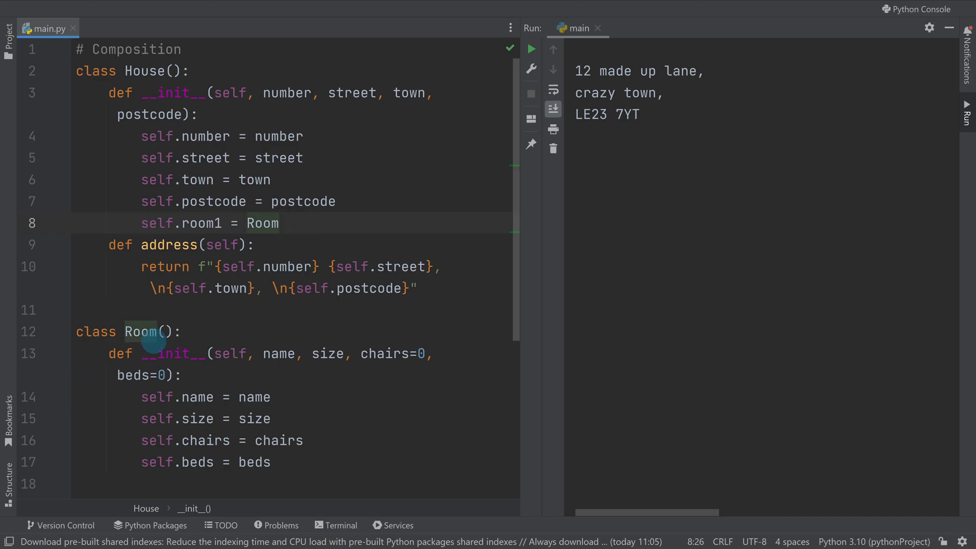
{"action": "type", "text": "()"}
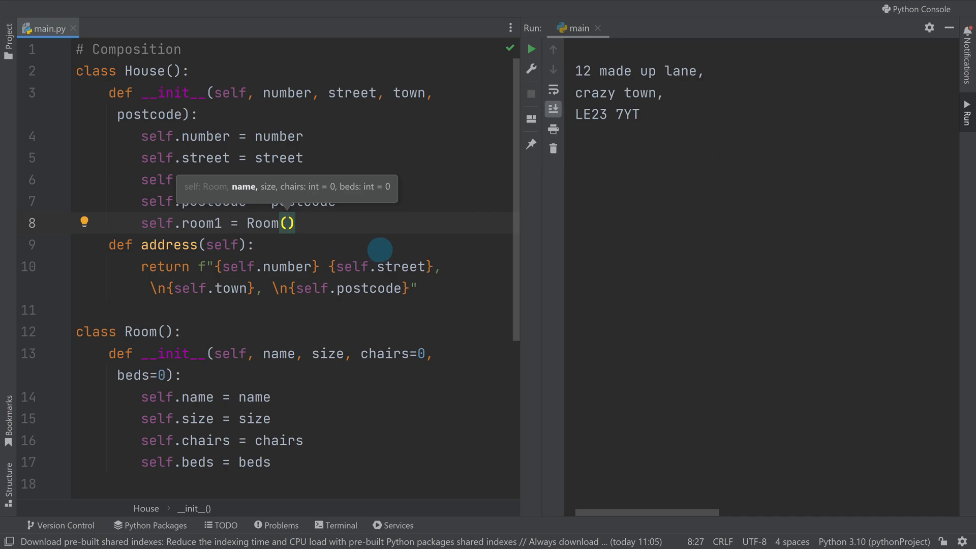
{"action": "type", "text": "\"Loung"}
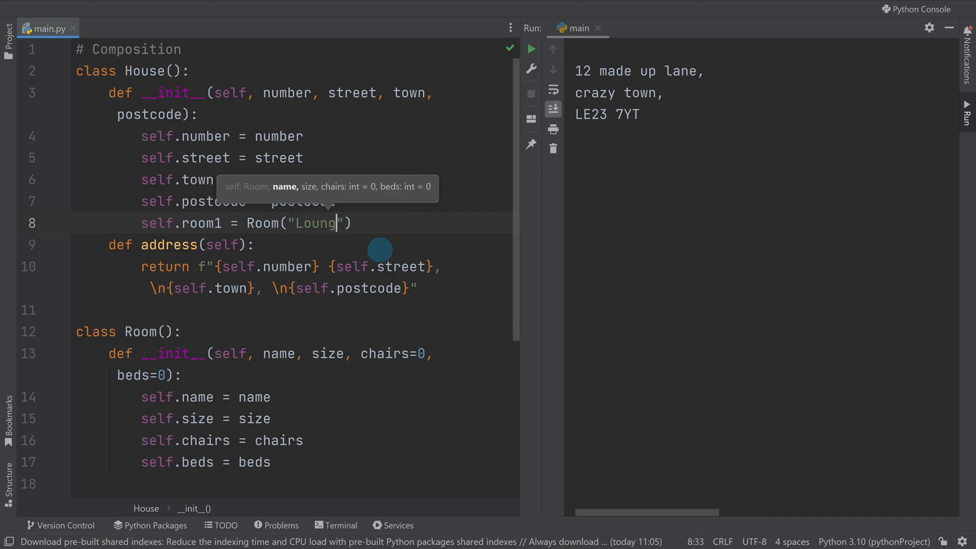
{"action": "type", "text": "e,"}
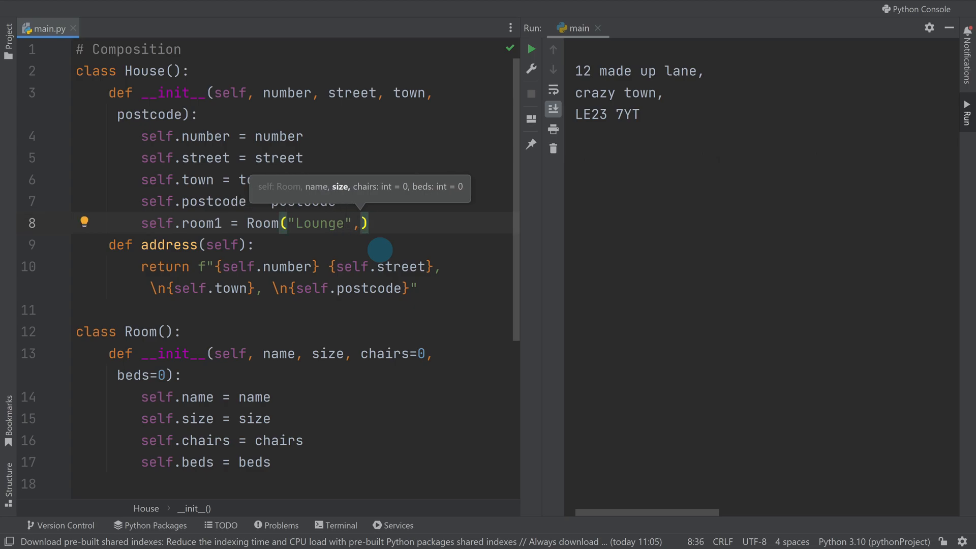
{"action": "type", "text": "30,0"}
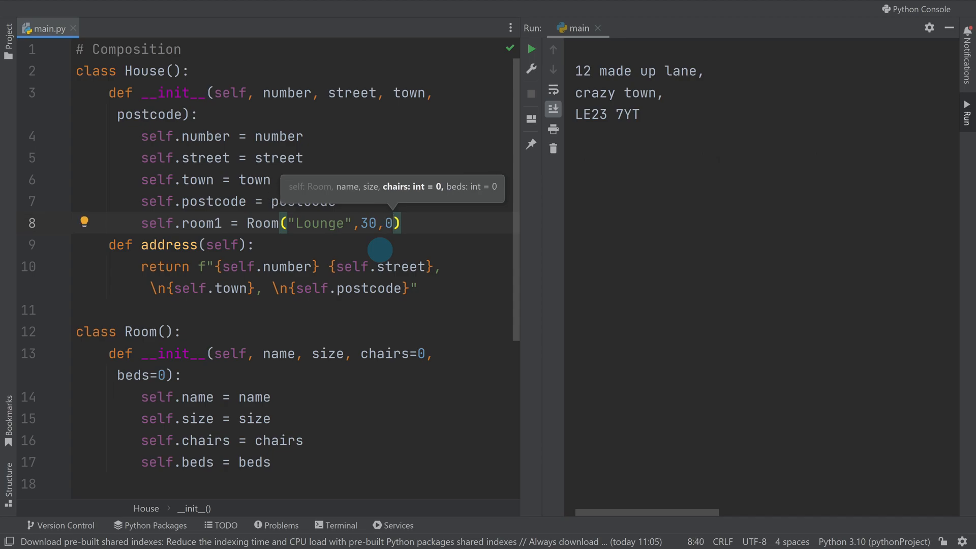
{"action": "type", "text": "5"}
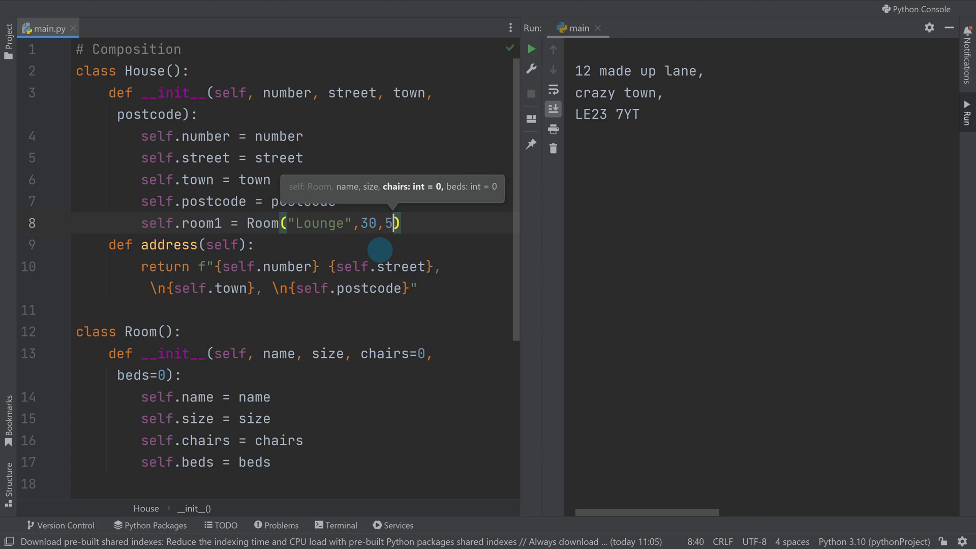
{"action": "type", "text": ",0"}
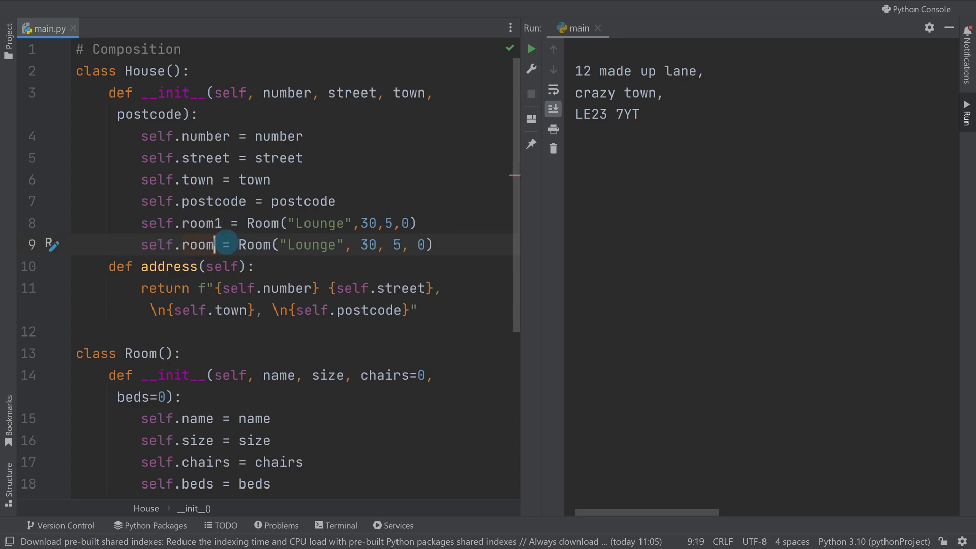
Add self.room2 = Room("Kitchen",20) as a second room with default beds and doors.
{"action": "type", "text": "2"}
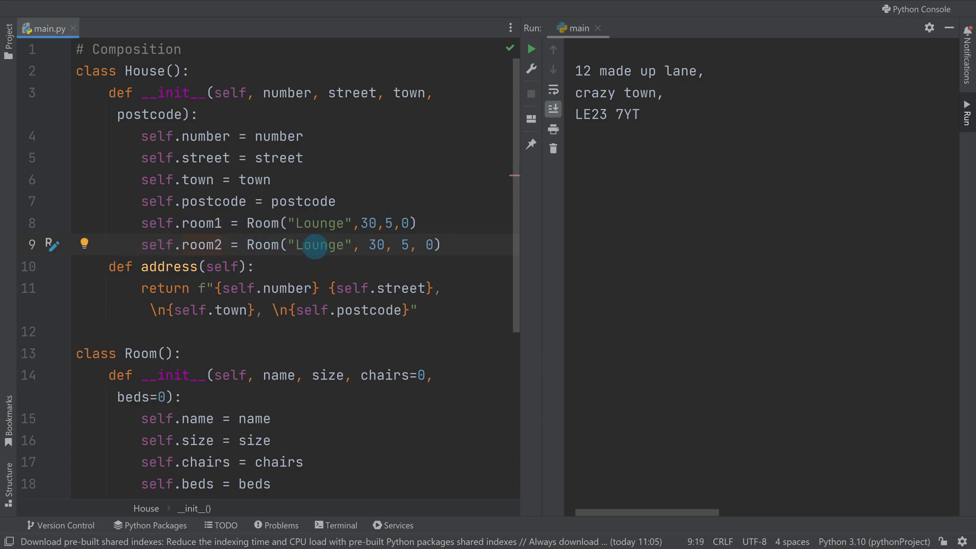
{"action": "type", "text": "Ki"}
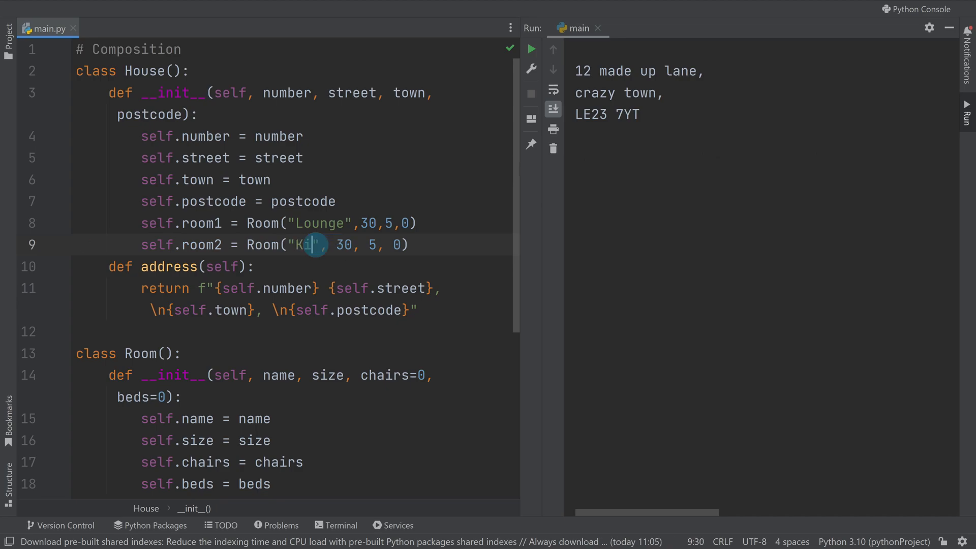
{"action": "type", "text": "tchen"}
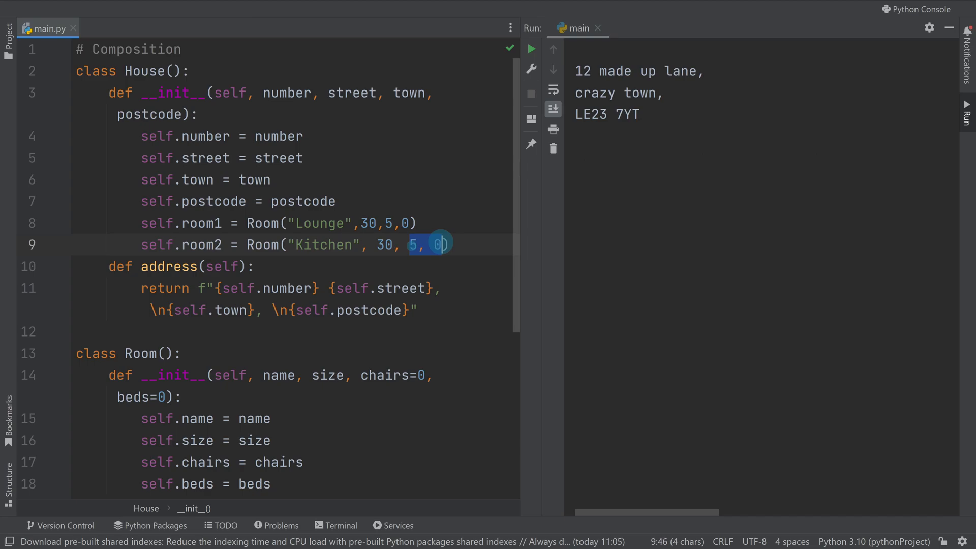
{"action": "key", "text": "Backspace"}
{"action": "type", "text": "2"}
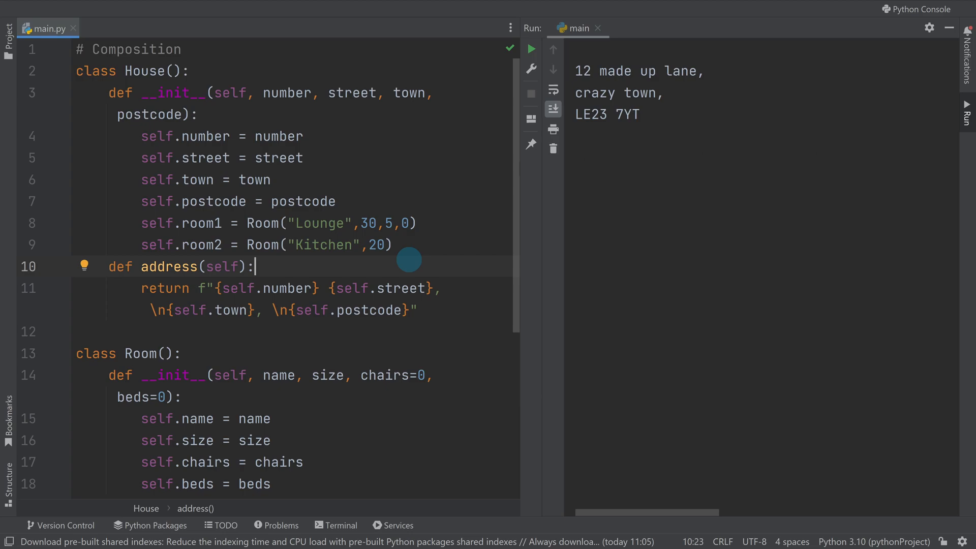
{"action": "mouse_move", "coordinate": [279, 232]}
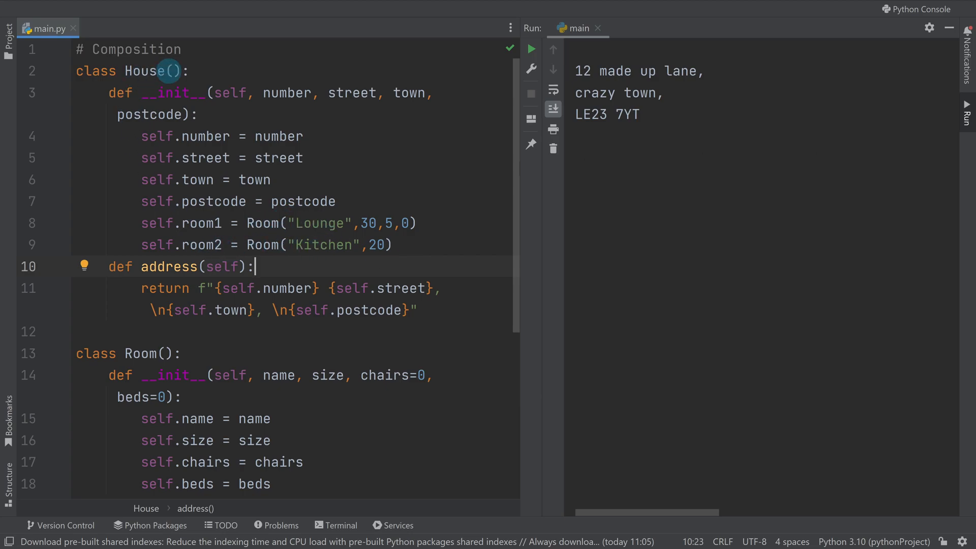
{"action": "mouse_move", "coordinate": [143, 405]}
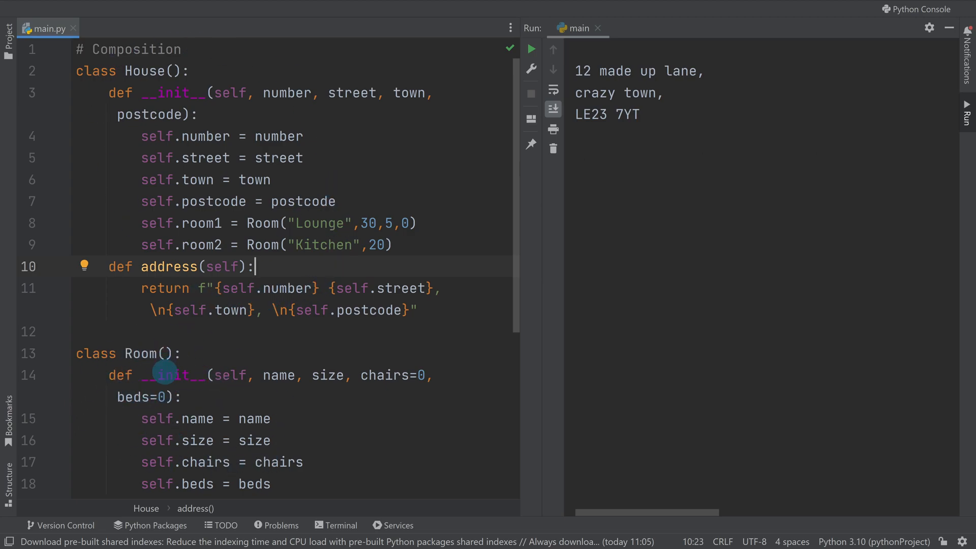
{"action": "mouse_move", "coordinate": [171, 303]}
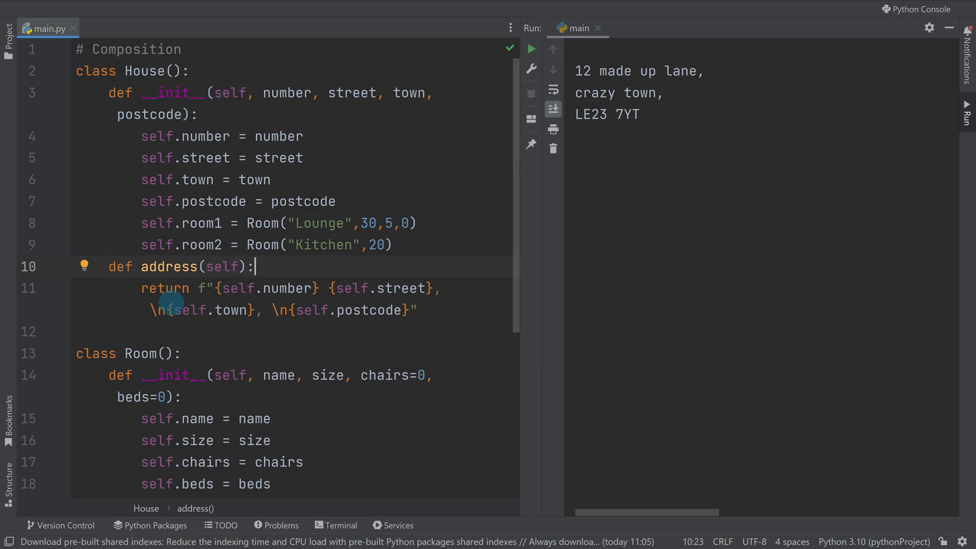
{"action": "scroll", "scroll_direction": "down", "scroll_amount": 3}
{"action": "type", "text": "print("}
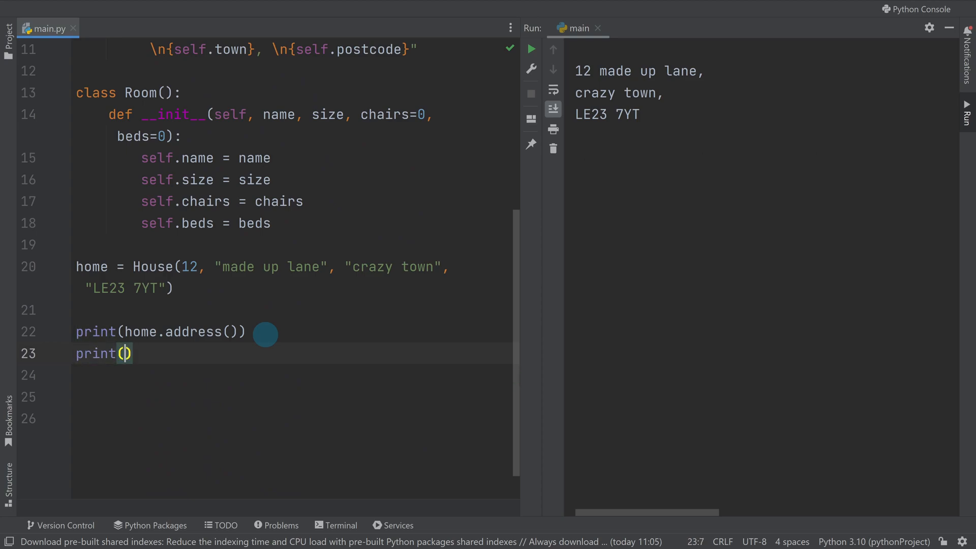
Add print(home.room1.size) and run, so 30 appears under the address.
{"action": "type", "text": "home.room"}
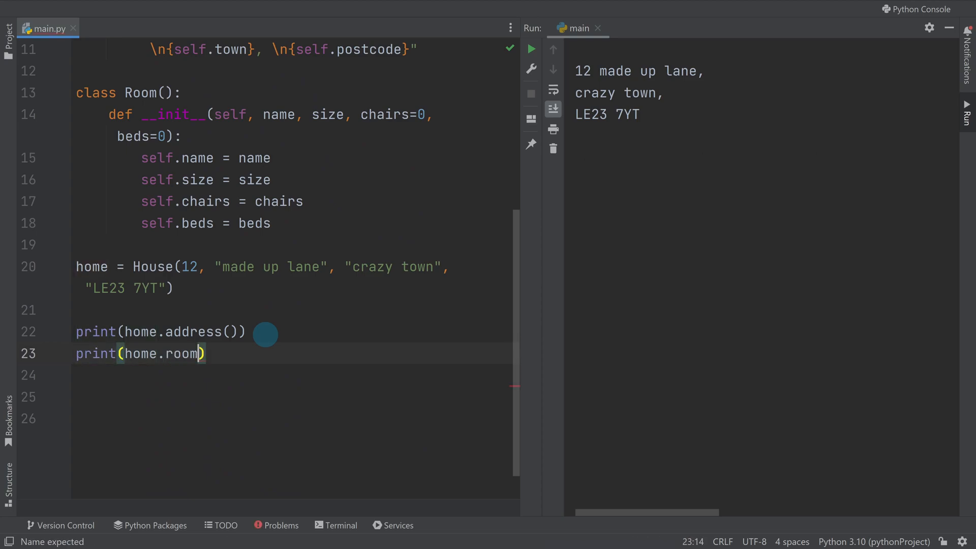
{"action": "type", "text": "1."}
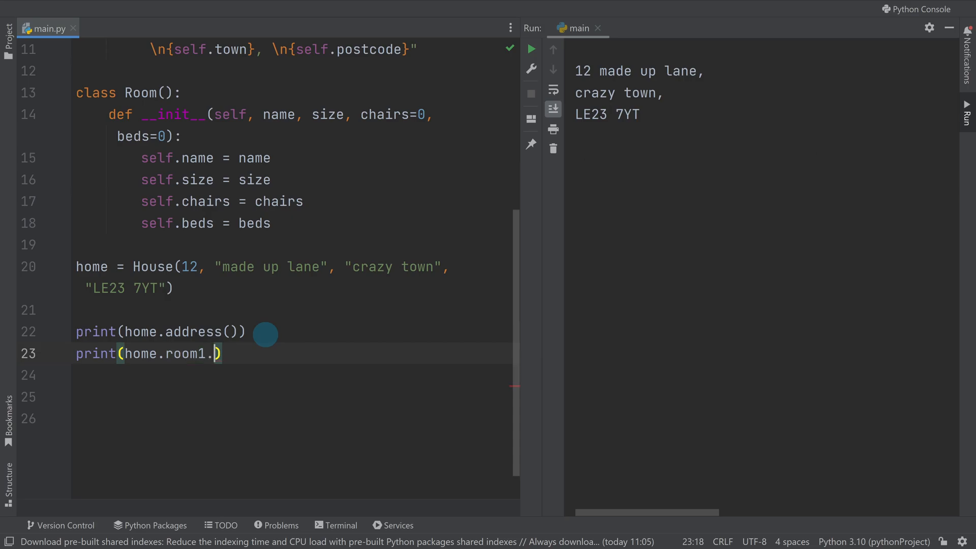
{"action": "type", "text": "si"}
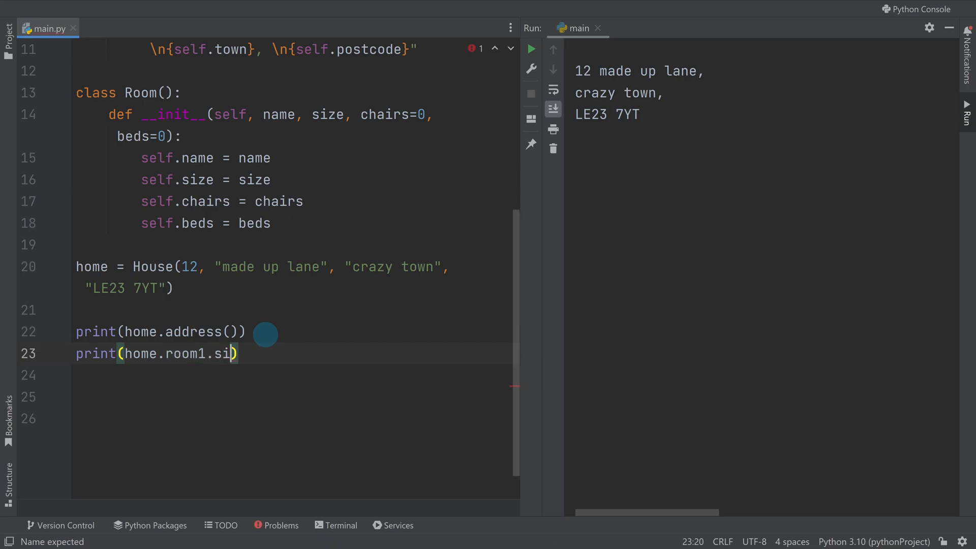
{"action": "type", "text": "ze"}
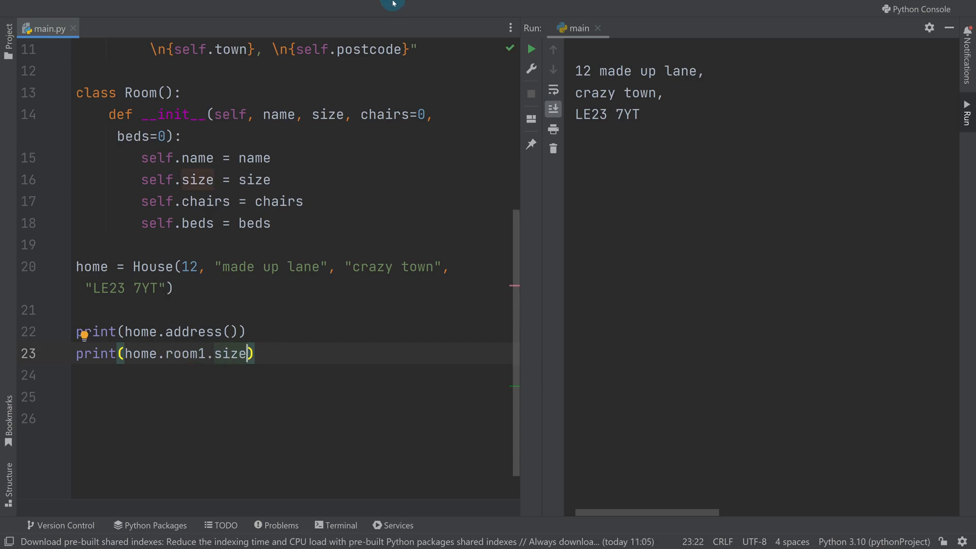
{"action": "left_click", "coordinate": [531, 48]}
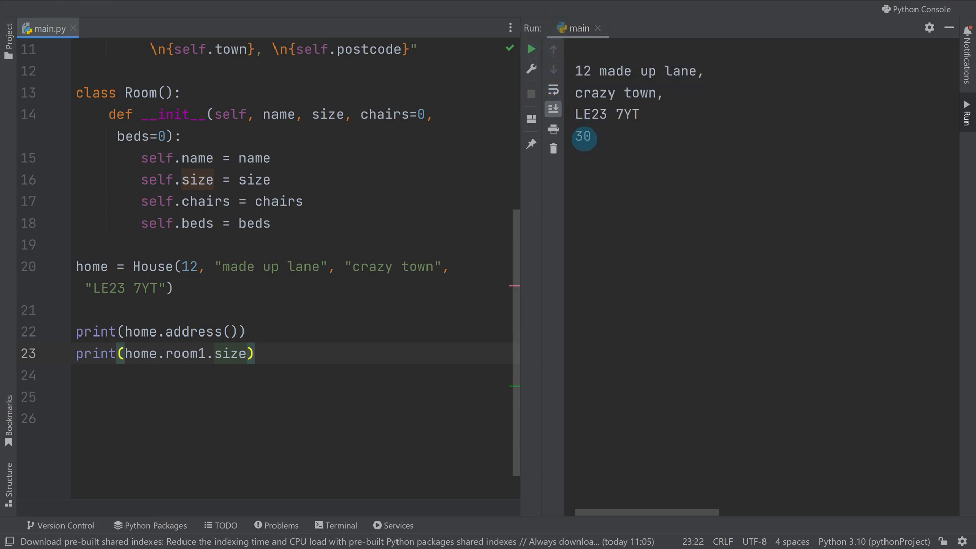
{"action": "scroll", "scroll_direction": "up", "scroll_amount": 3}
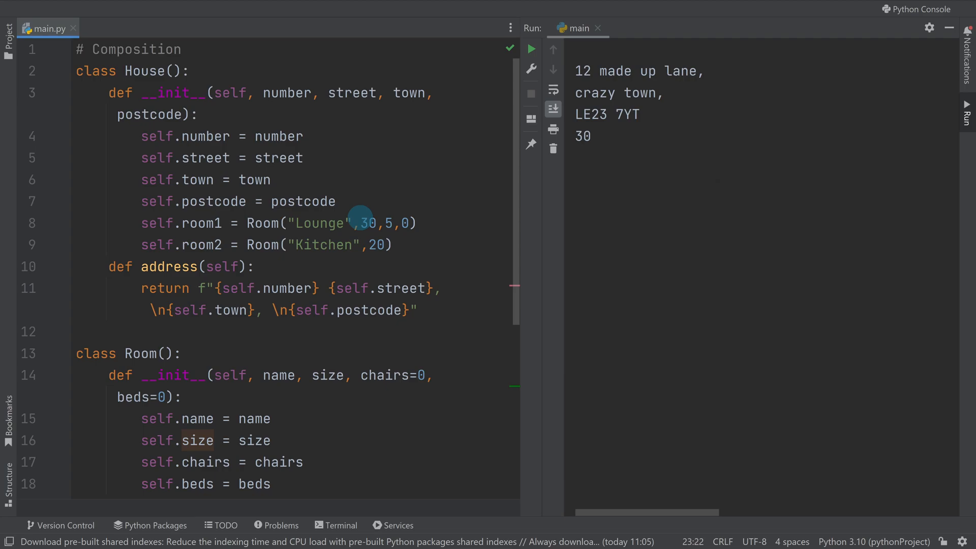
{"action": "double_click", "coordinate": [263, 223]}
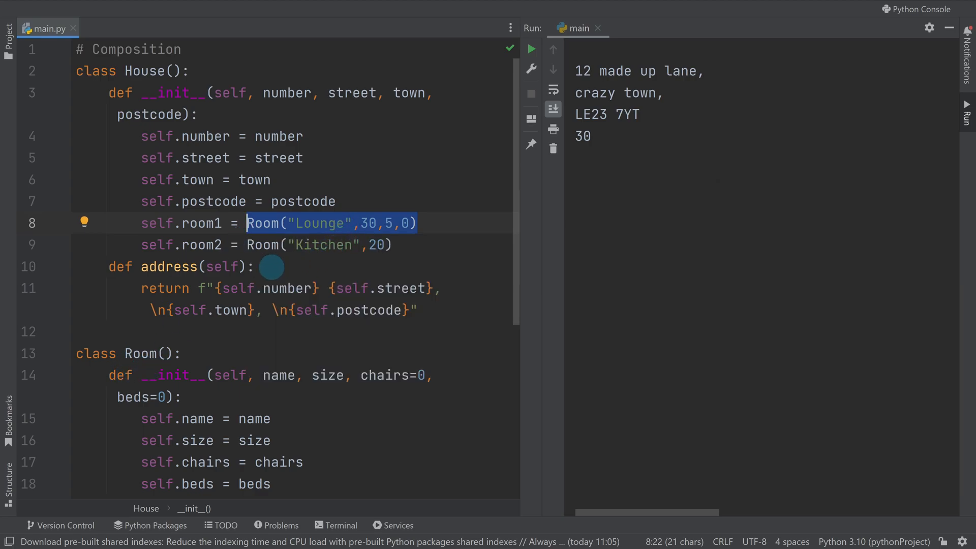
{"action": "mouse_move", "coordinate": [310, 303]}
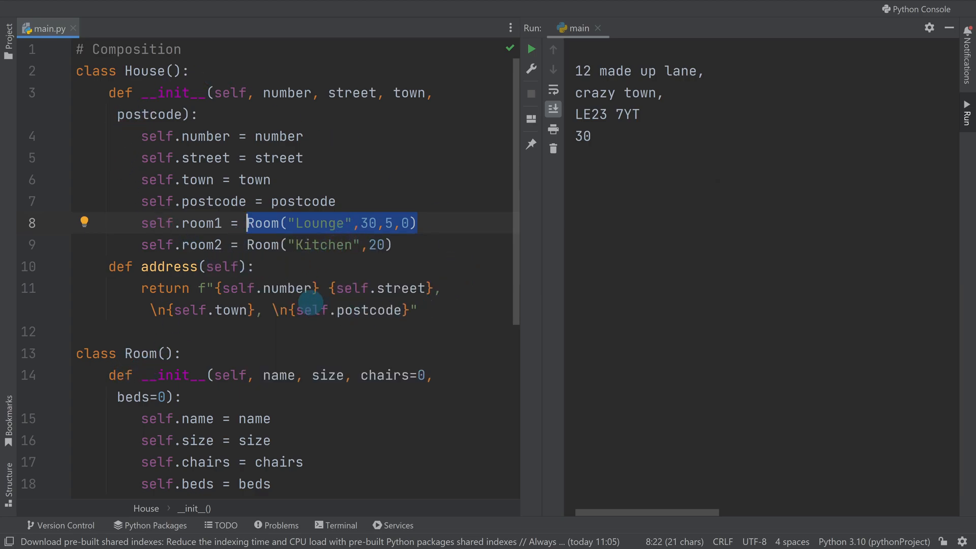
{"action": "mouse_move", "coordinate": [311, 309]}
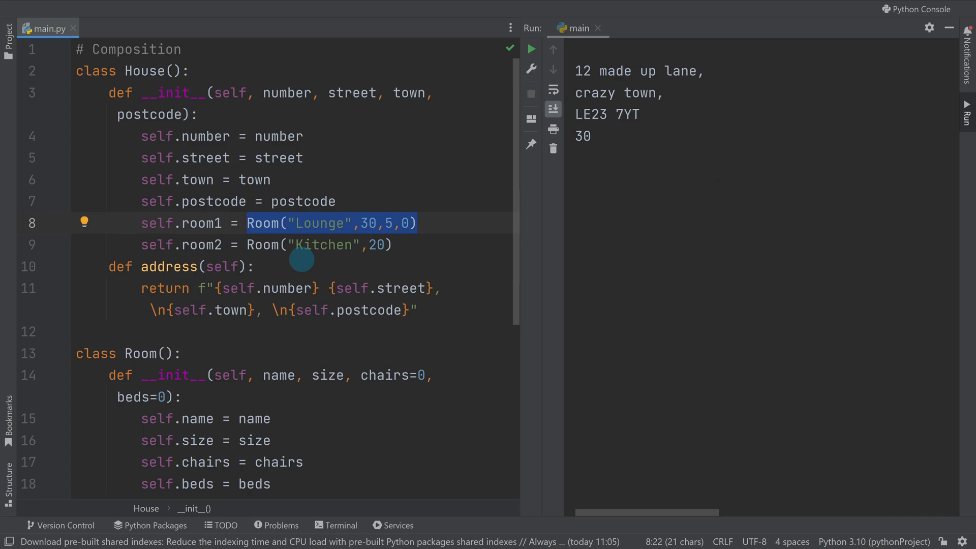
{"action": "mouse_move", "coordinate": [144, 71]}
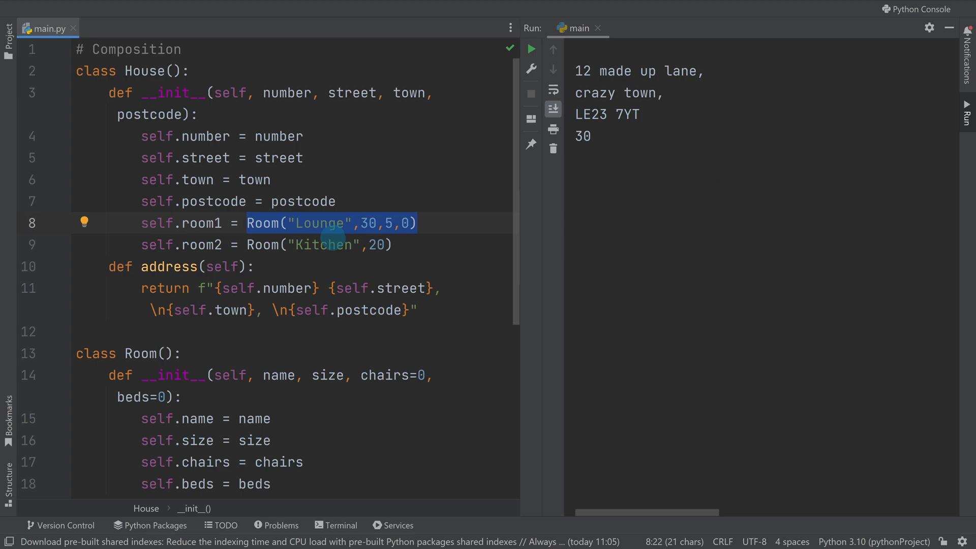
{"action": "mouse_move", "coordinate": [349, 196]}
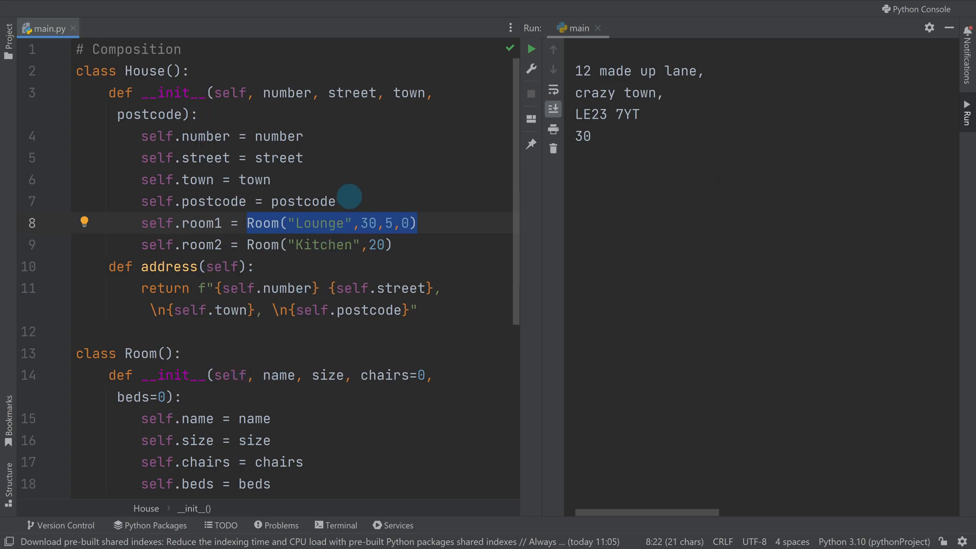
{"action": "mouse_move", "coordinate": [344, 205]}
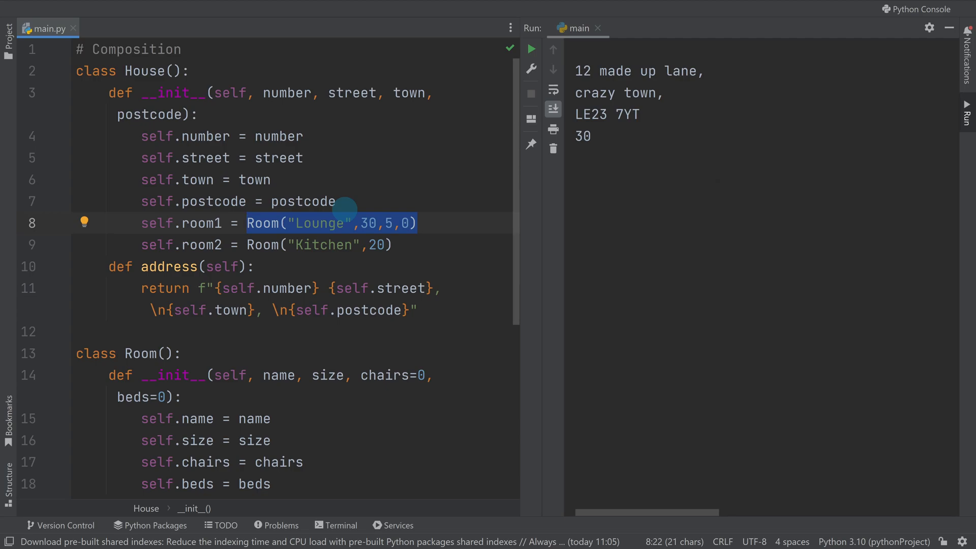
{"action": "mouse_move", "coordinate": [256, 100]}
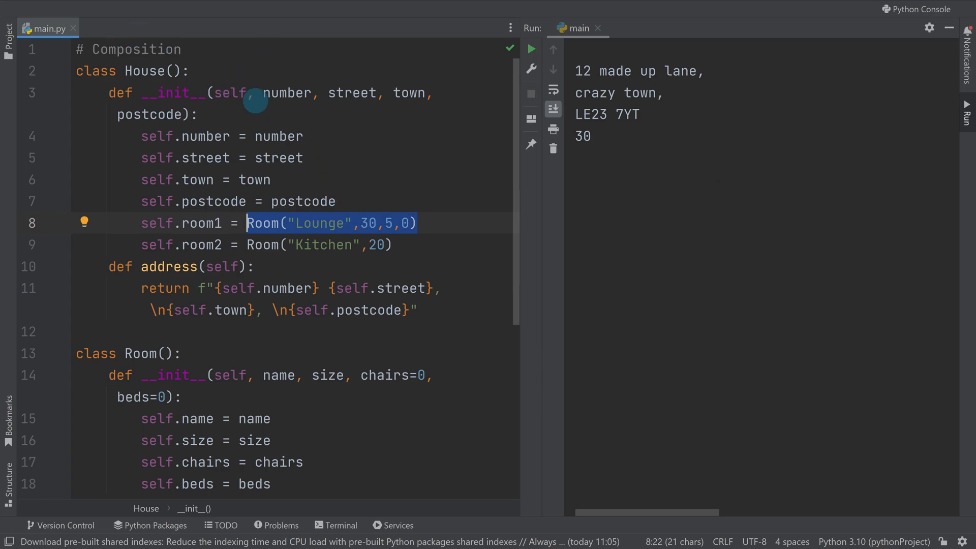
{"action": "left_click", "coordinate": [254, 309]}
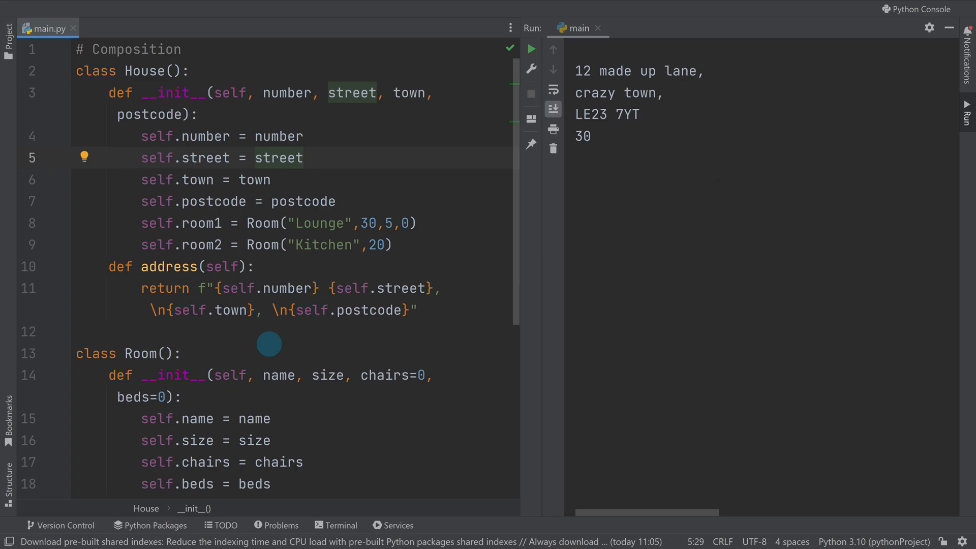
{"action": "mouse_move", "coordinate": [364, 243]}
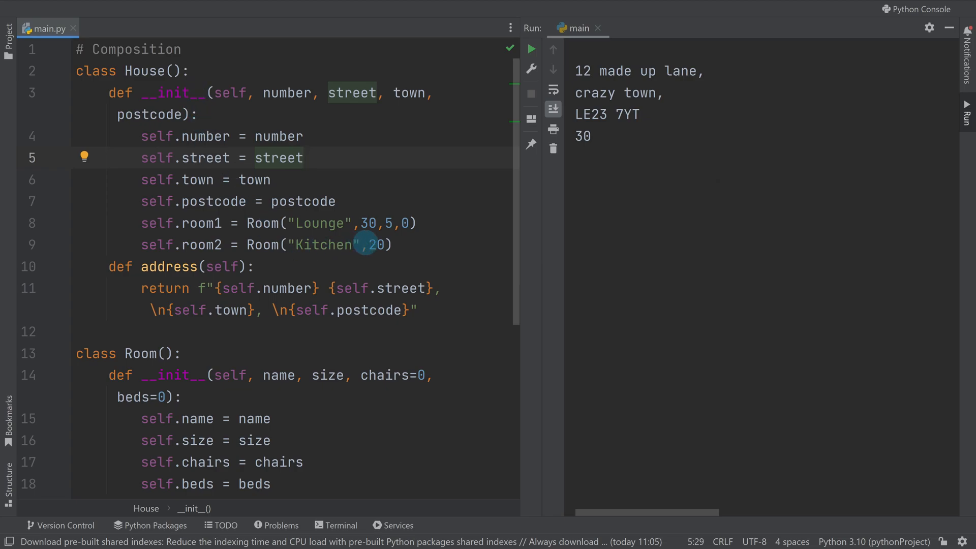
{"action": "mouse_move", "coordinate": [185, 215]}
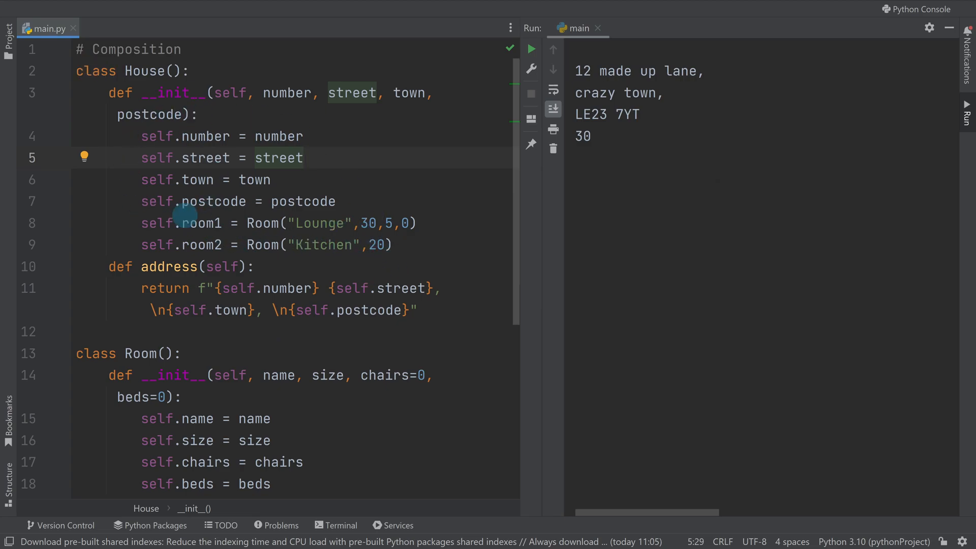
{"action": "mouse_move", "coordinate": [305, 244]}
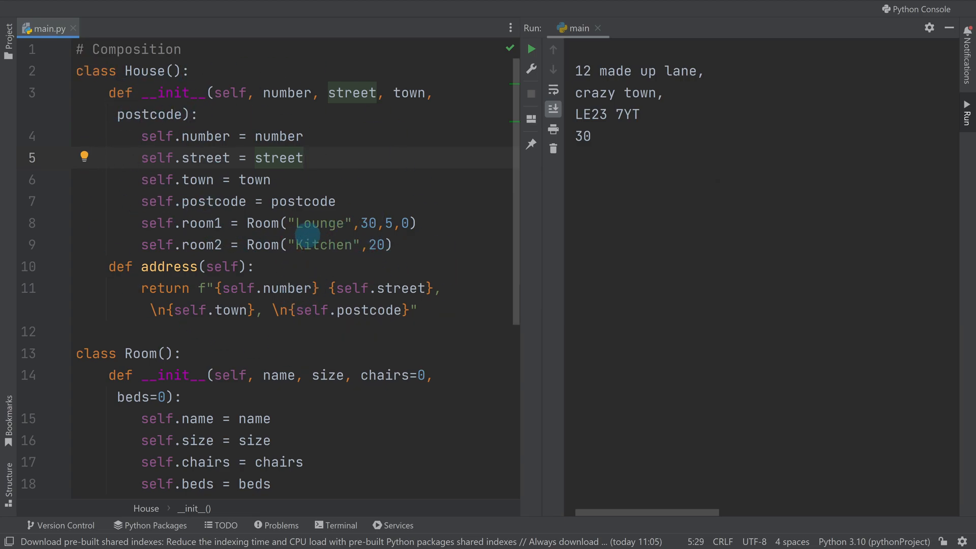
{"action": "scroll", "scroll_direction": "down", "scroll_amount": 3}
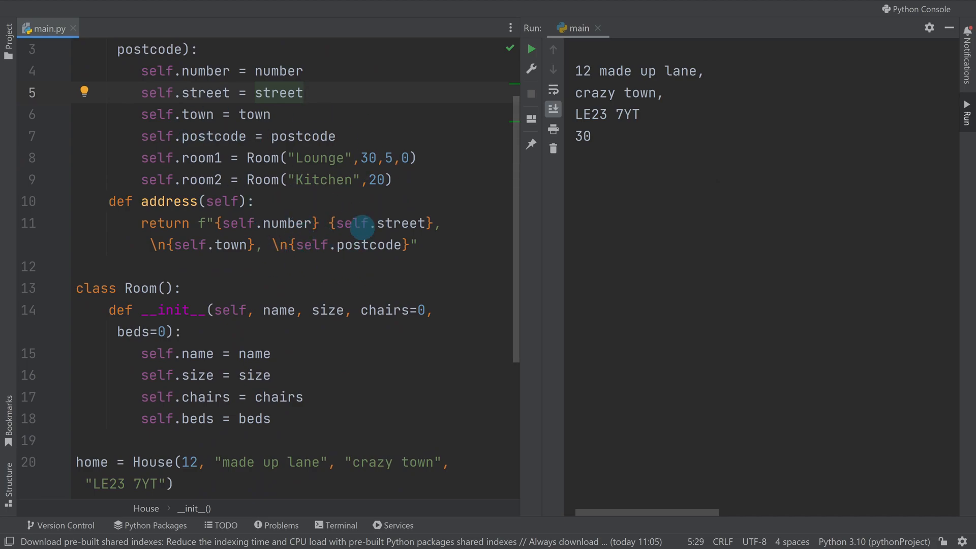
{"action": "mouse_move", "coordinate": [358, 225]}
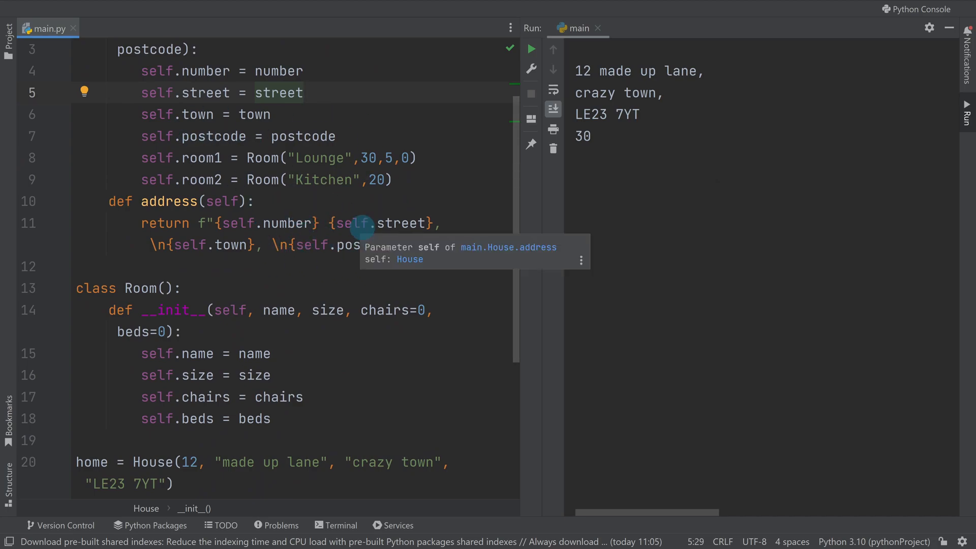